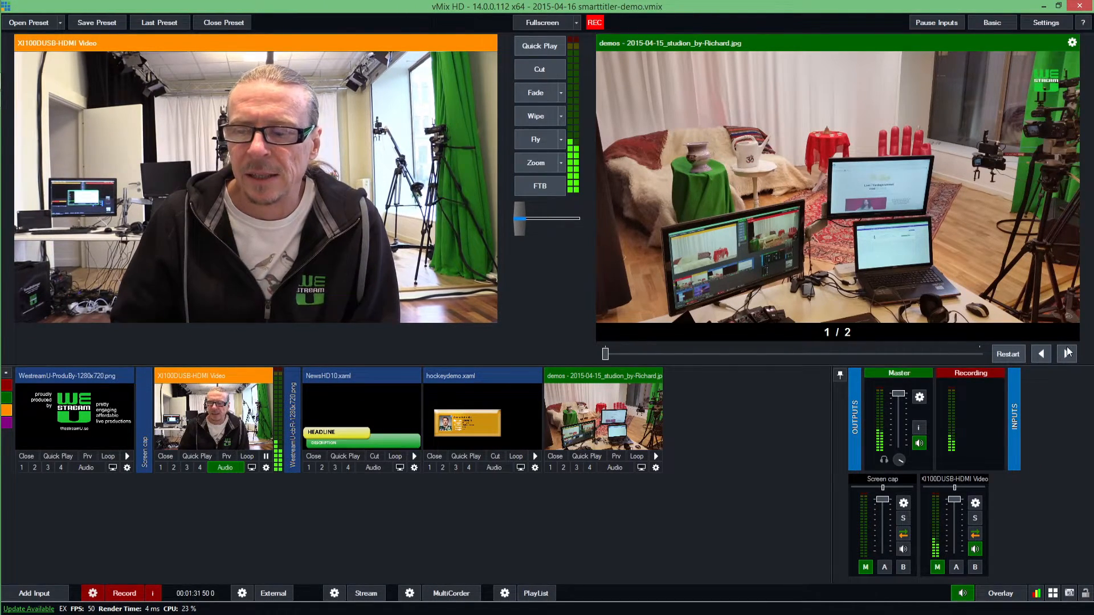
- Cut the webcam input to the live output
left_click(1066, 353)
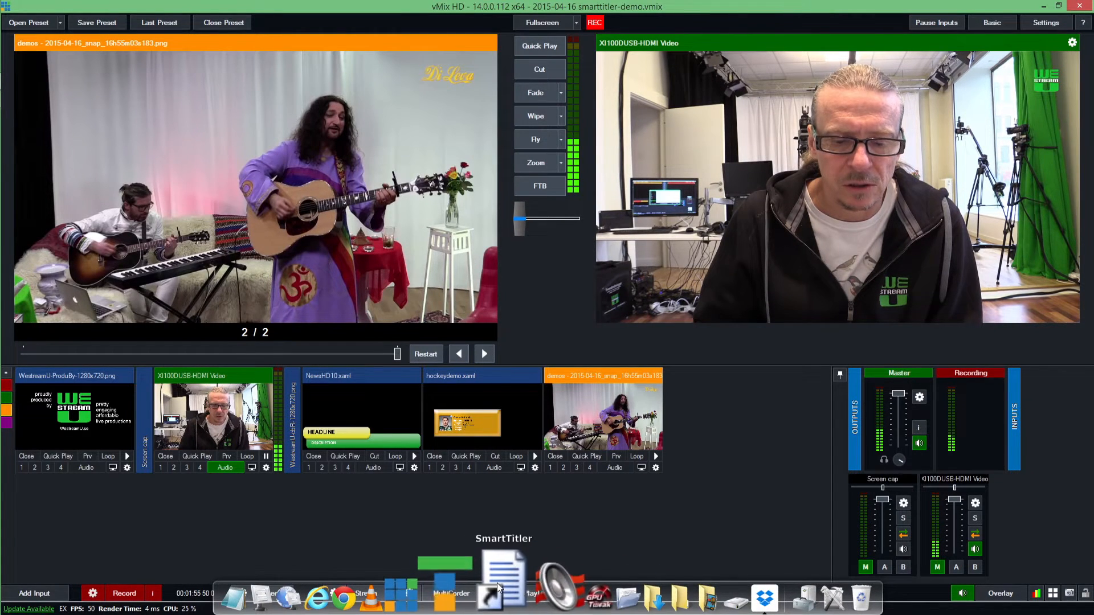
- Launch SmartTitler Manager and enter the first title: Richard Gatarski / WestreamU
left_click(502, 574)
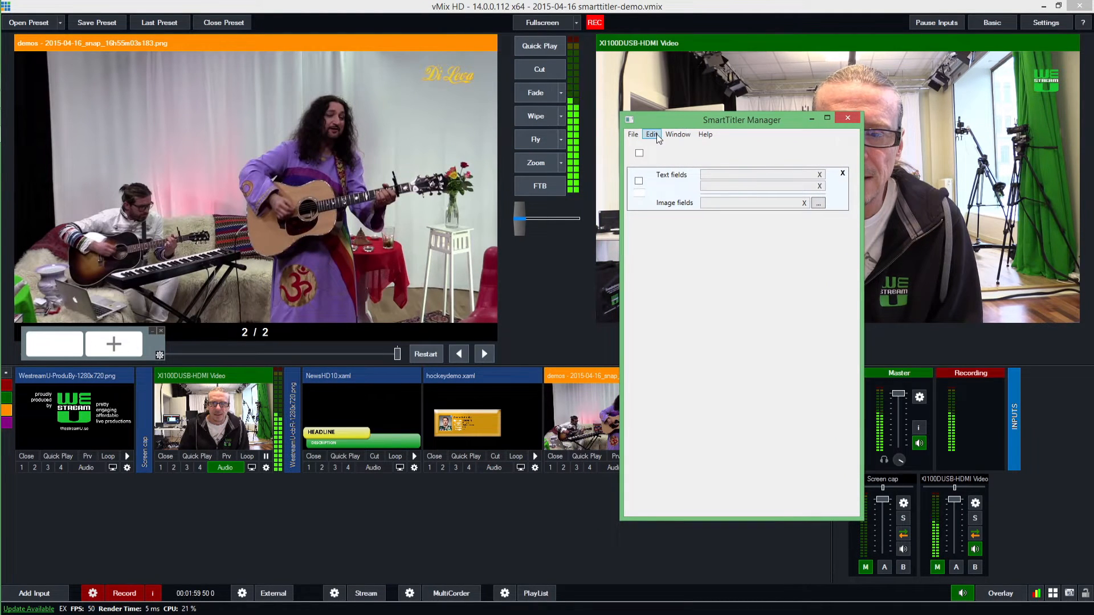
left_click(650, 134)
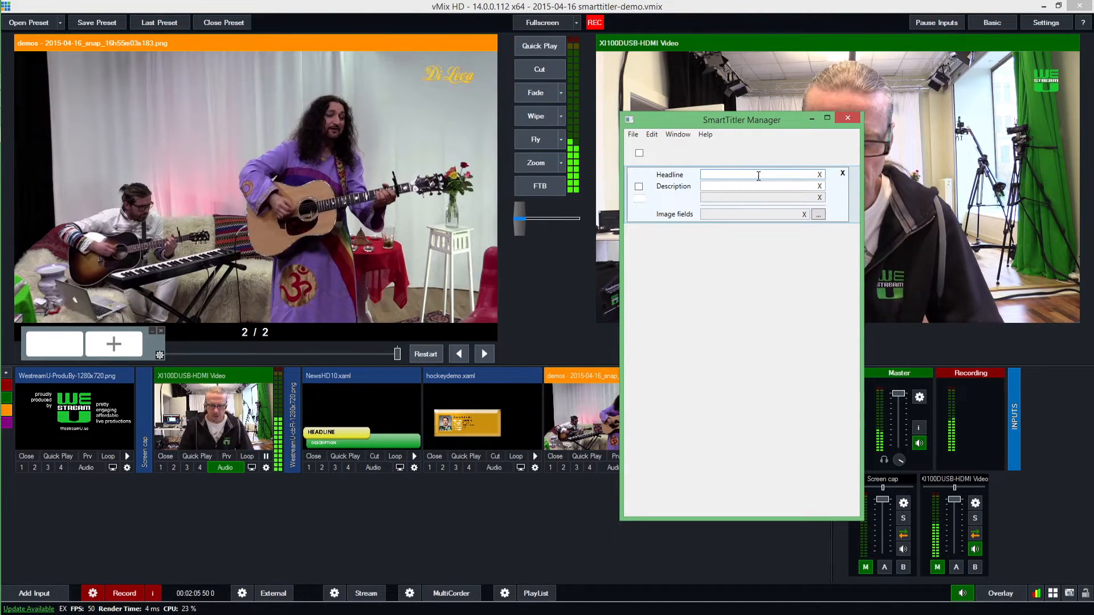
type("Richard Gatarsk")
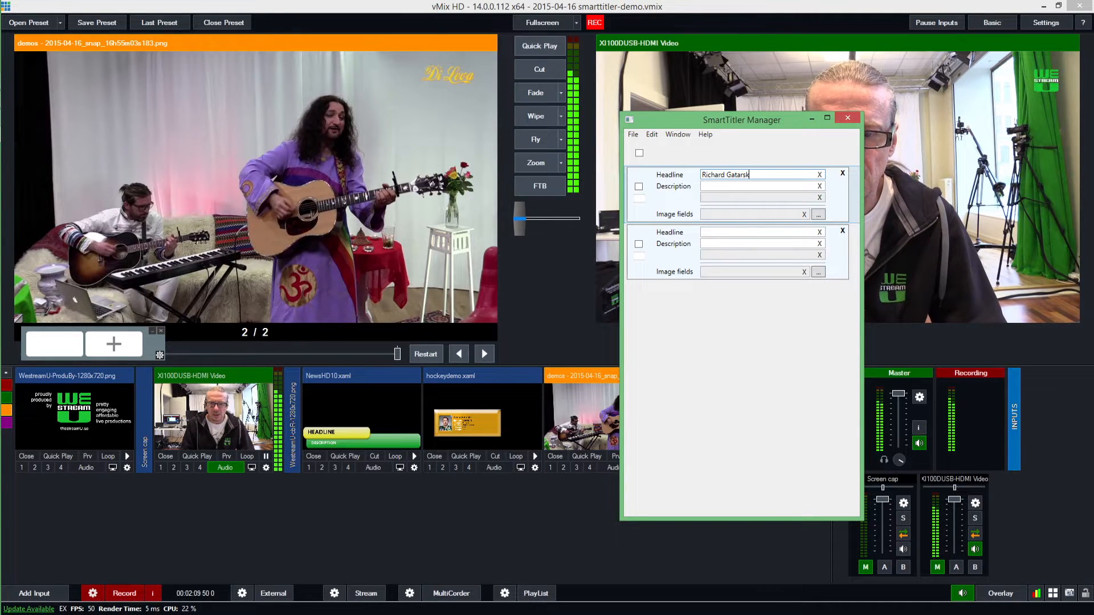
type("WestreamU")
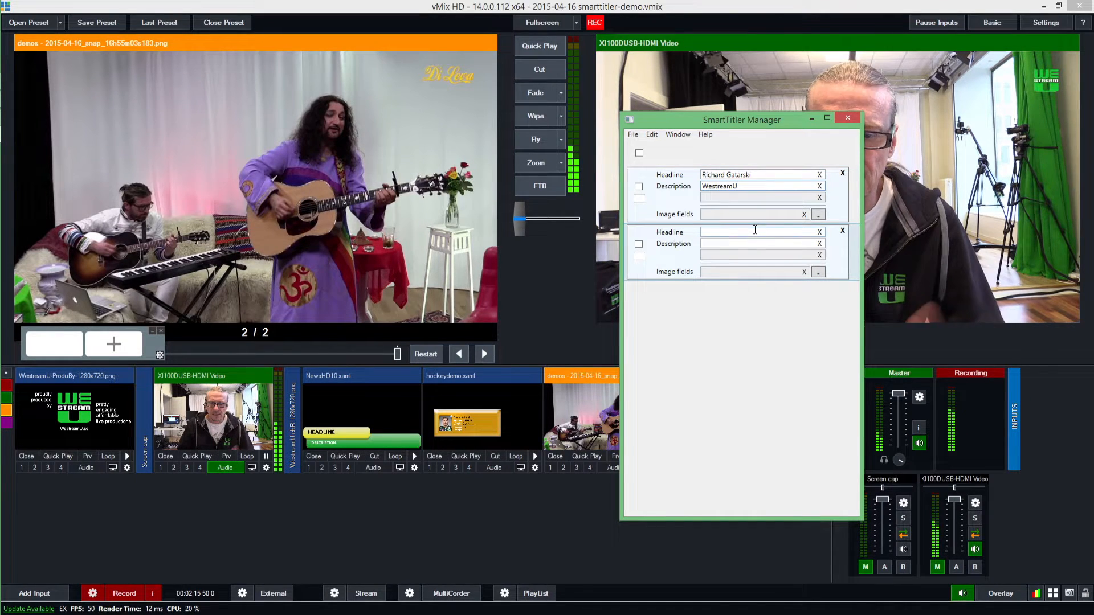
- Enter the second title: Thomas Di Leva / Artist
type("Thomas Di Leva")
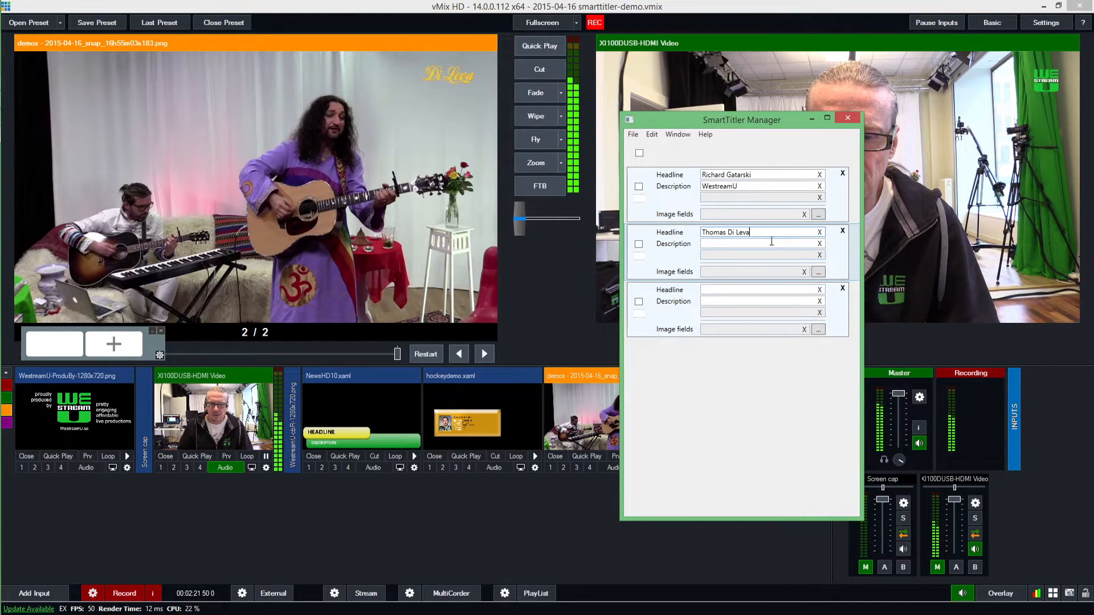
left_click(757, 244)
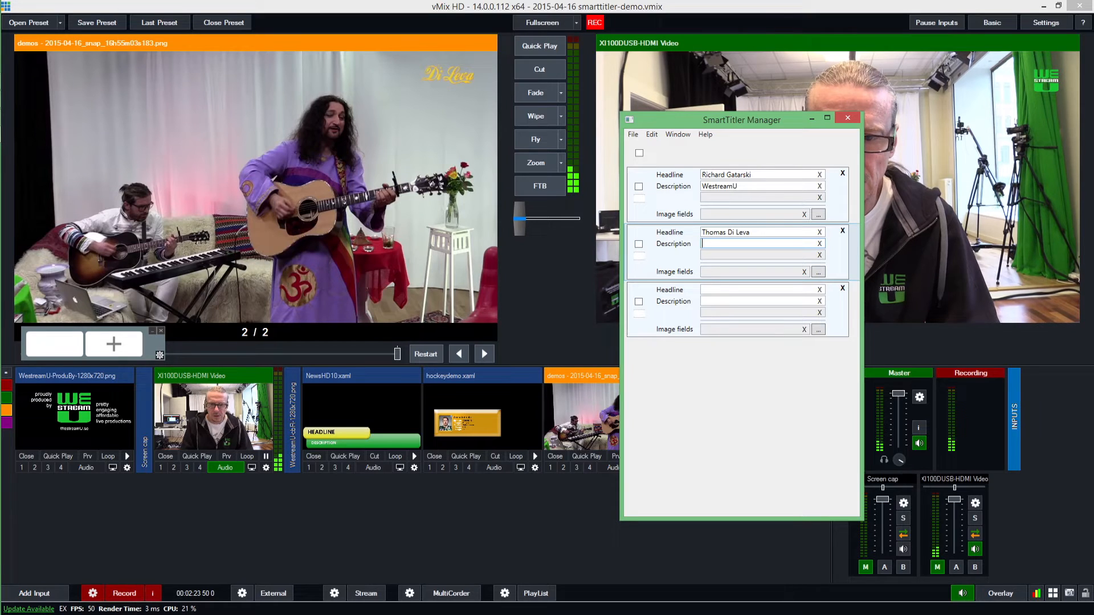
type("Artist")
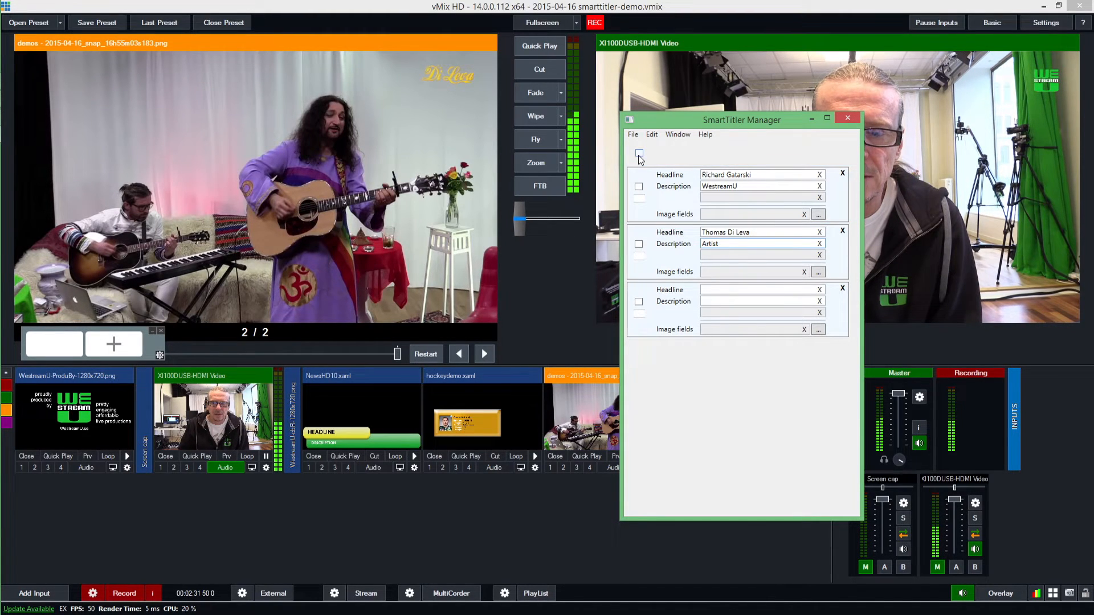
- Publish the entries as buttons and add a third: Karl Danielsson / WestreamU, producers
left_click(638, 153)
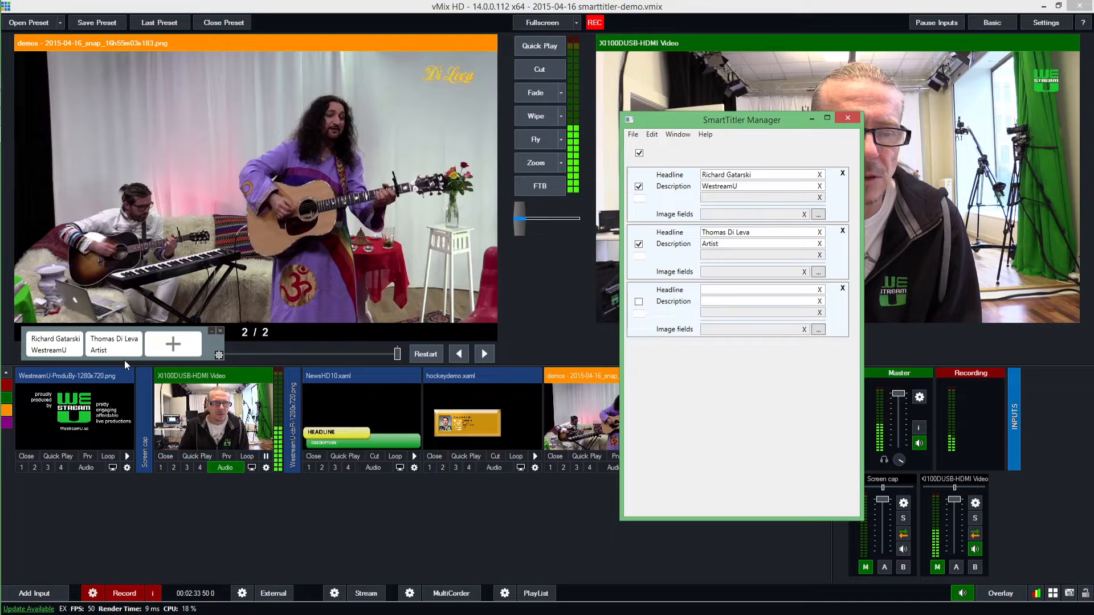
left_click(760, 289)
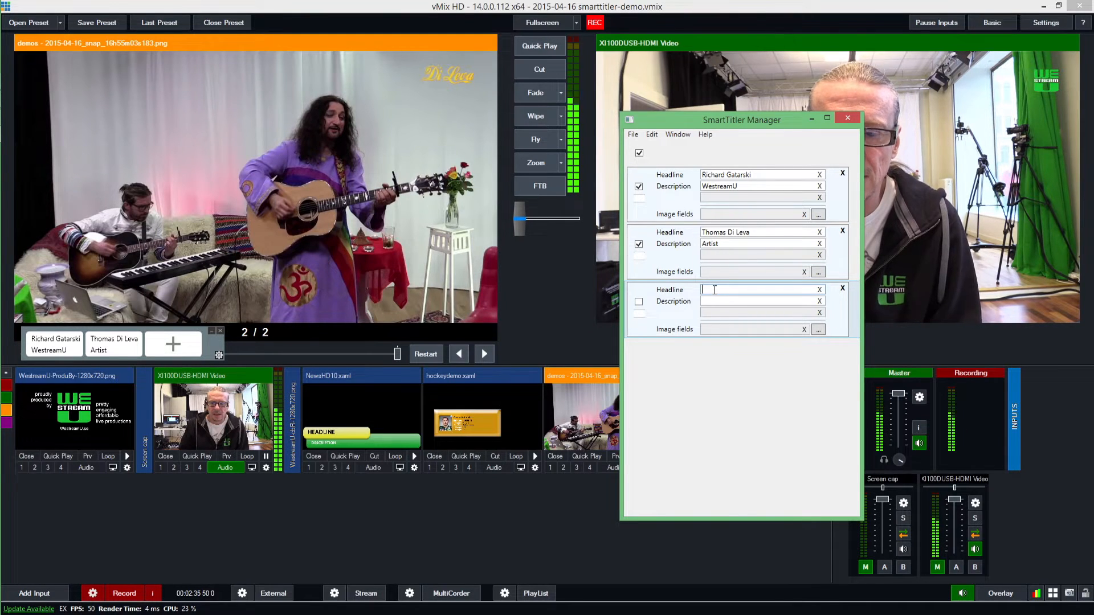
type("Karl Danielsson")
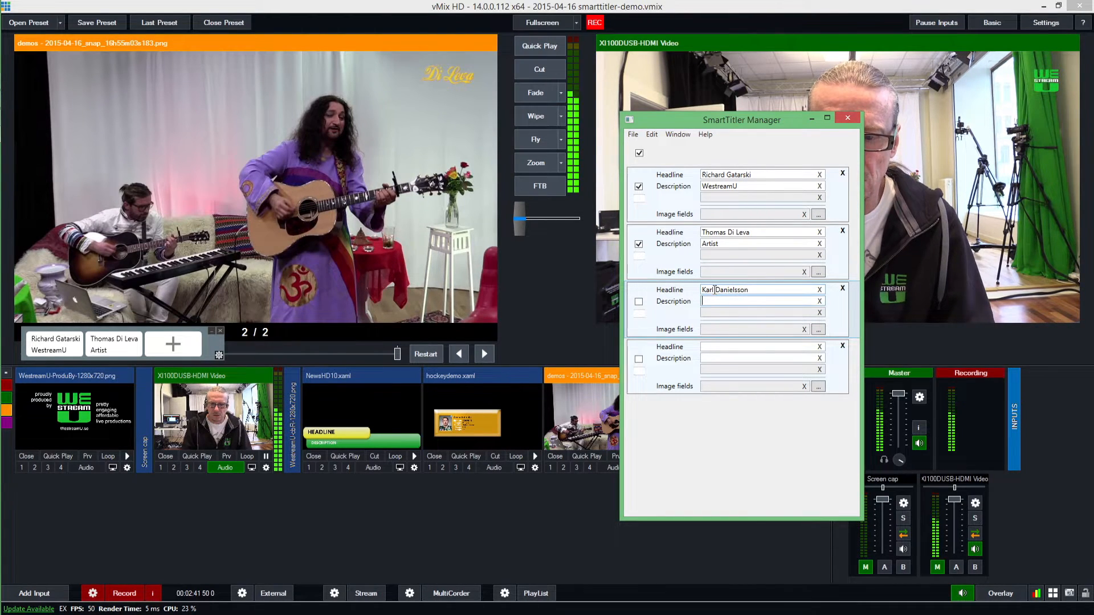
type("WestreamU, producers")
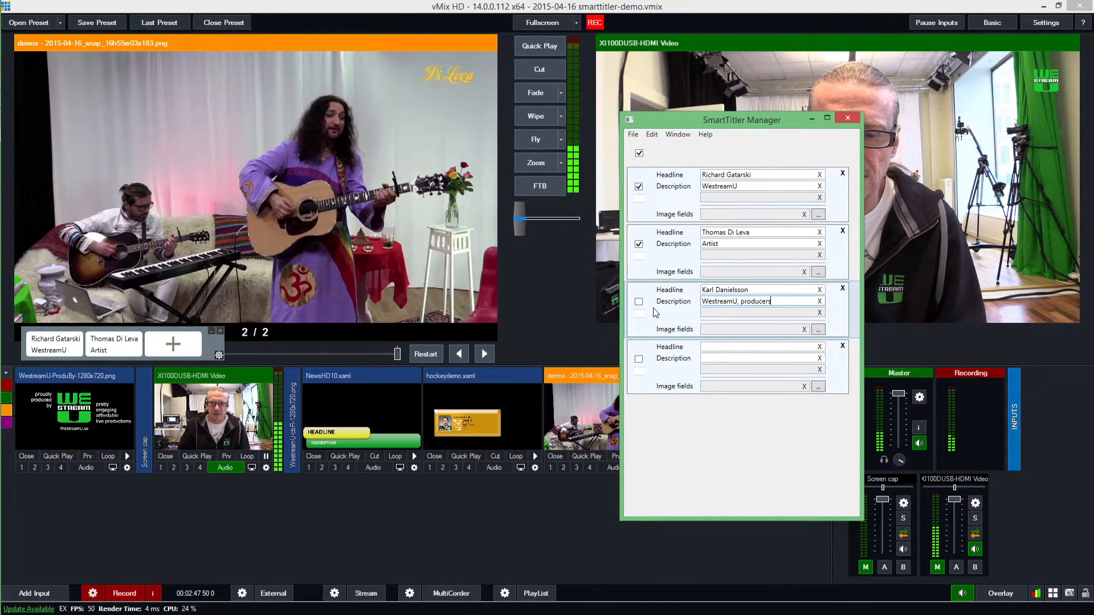
left_click(638, 301)
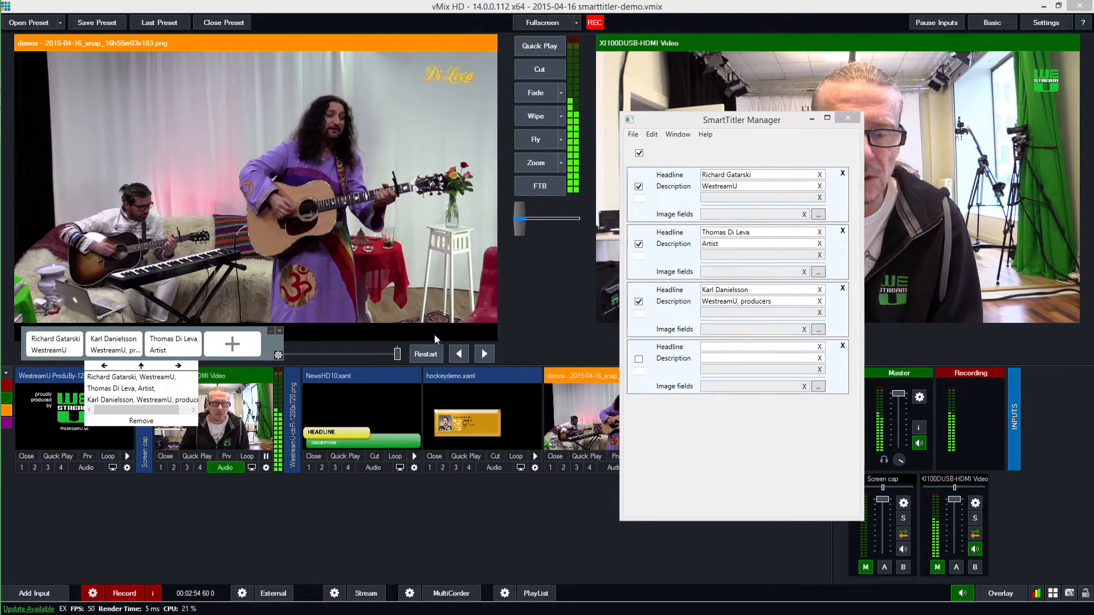
mouse_move(524, 310)
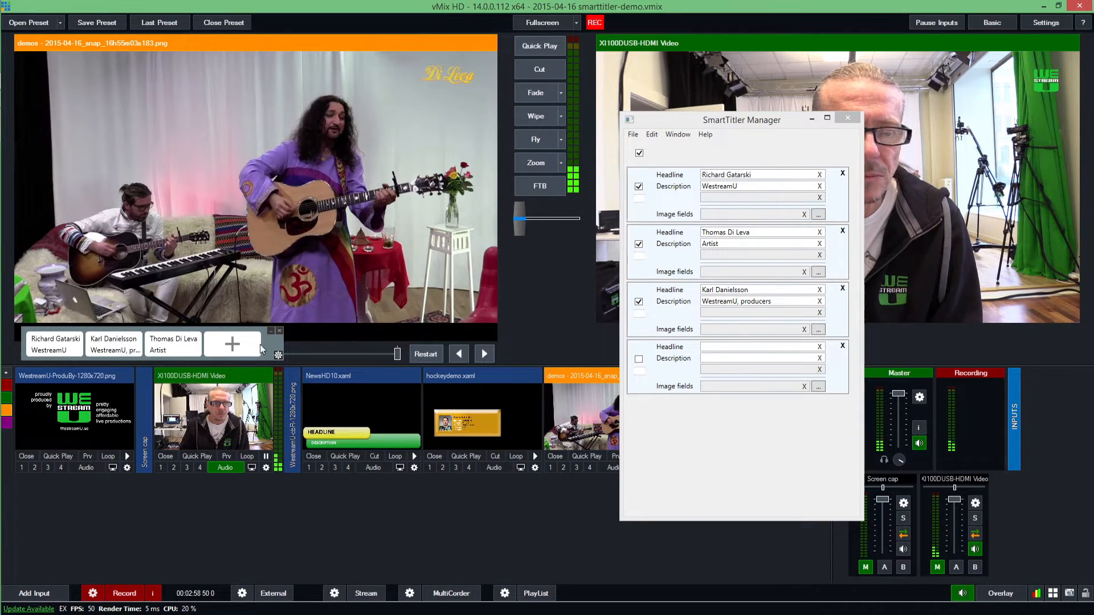
mouse_move(565, 297)
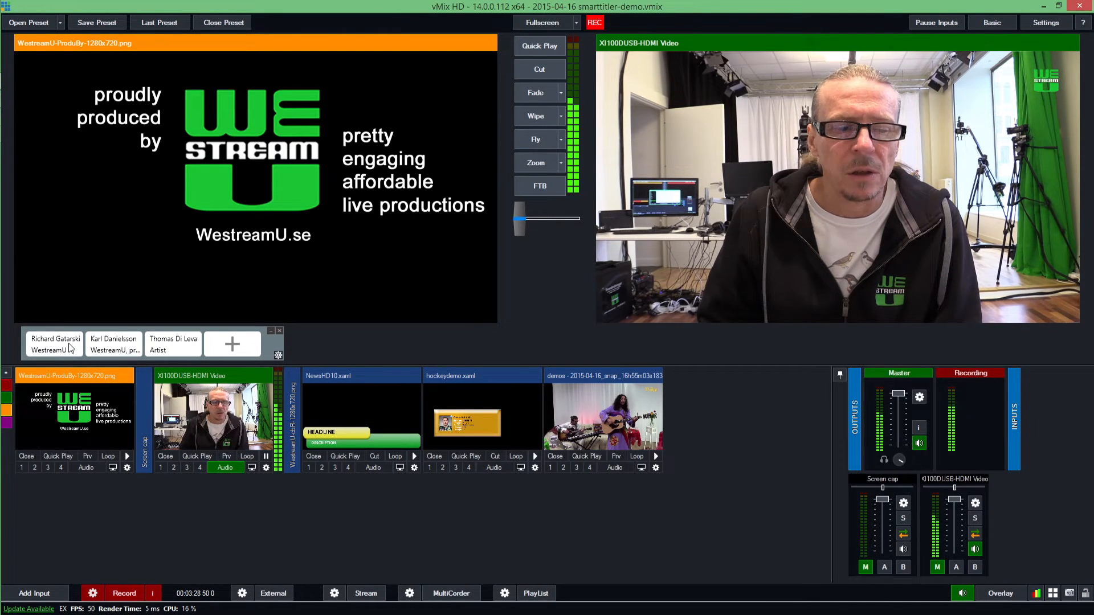
left_click(55, 345)
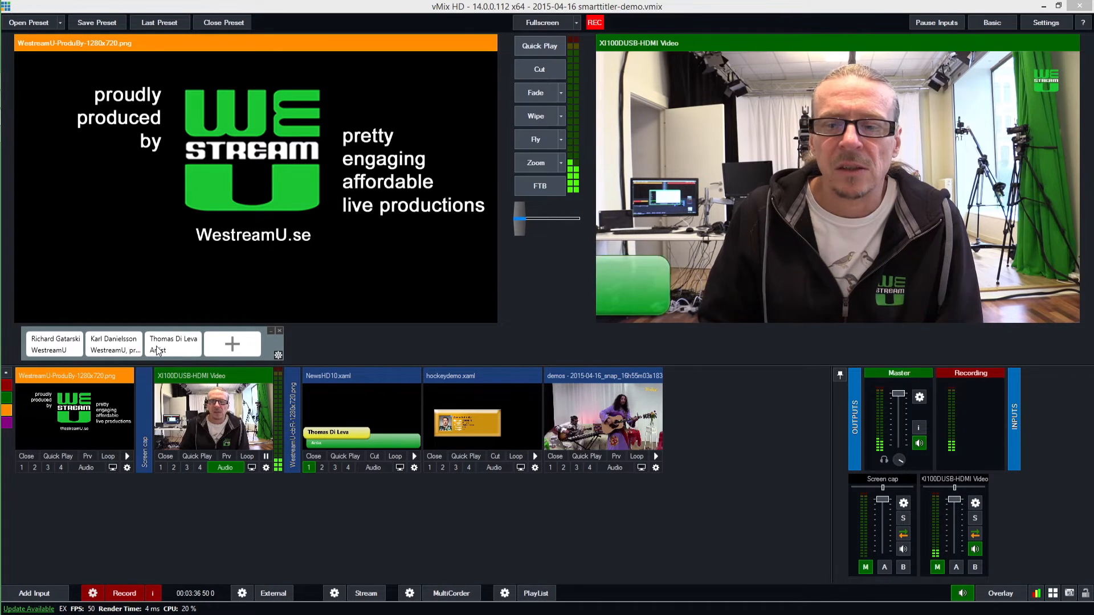
left_click(172, 343)
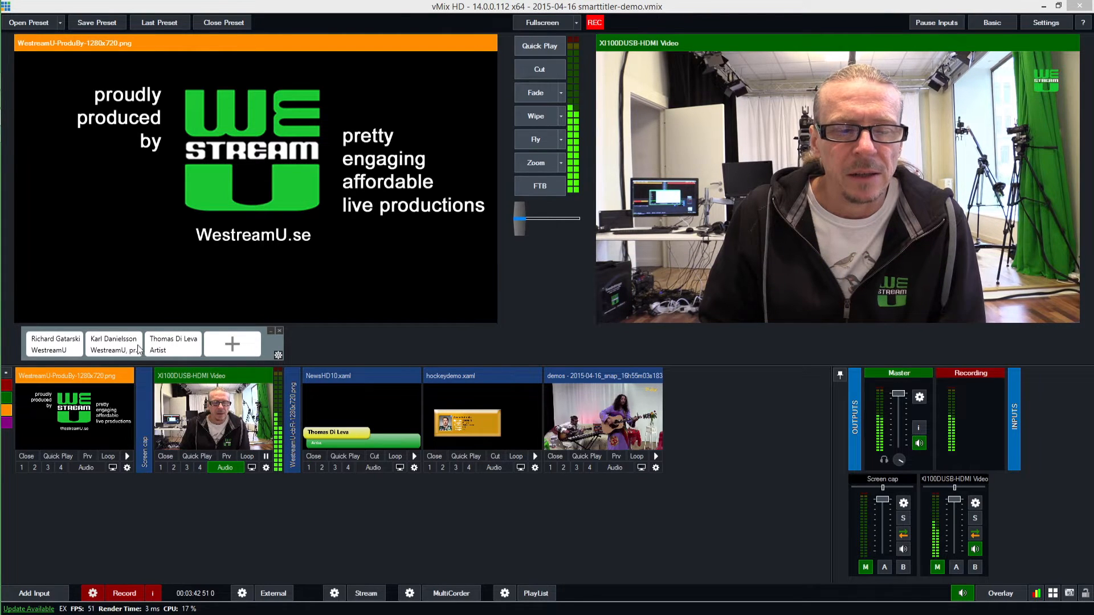
left_click(112, 344)
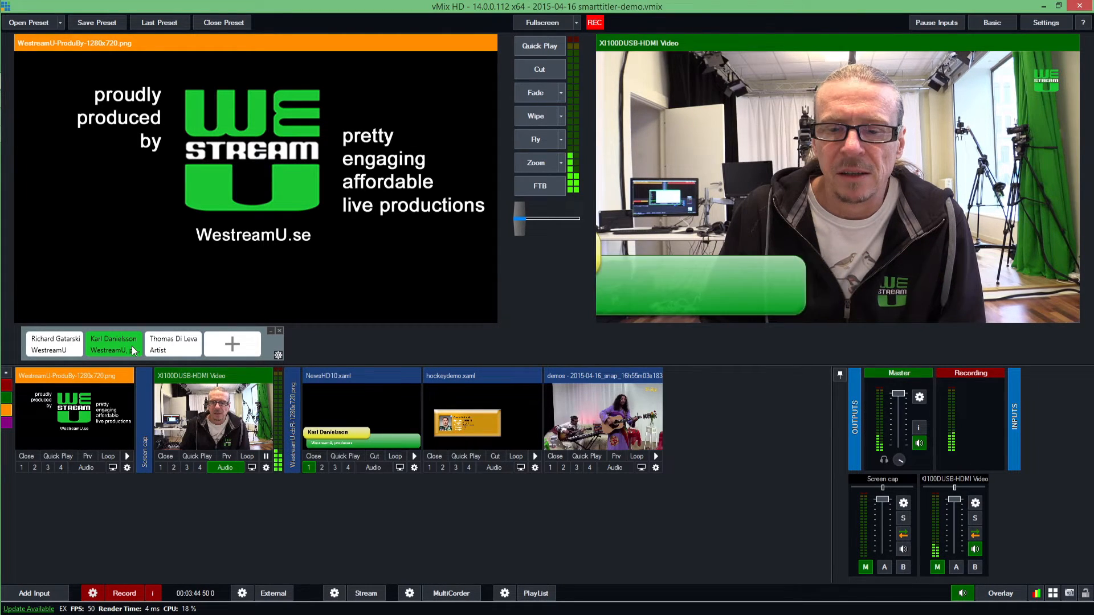
left_click(172, 344)
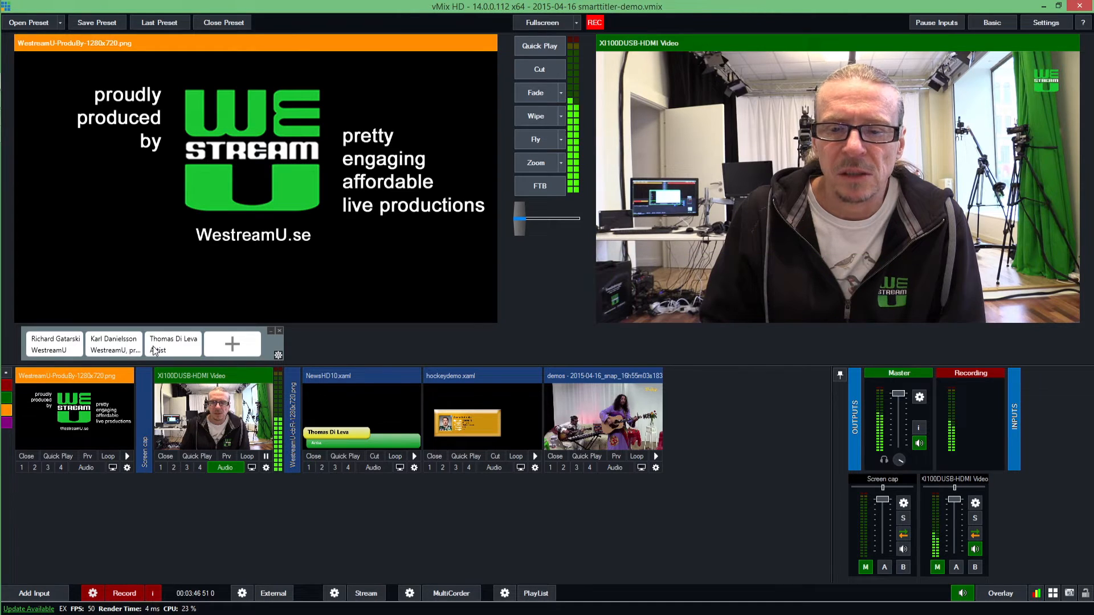
left_click(173, 344)
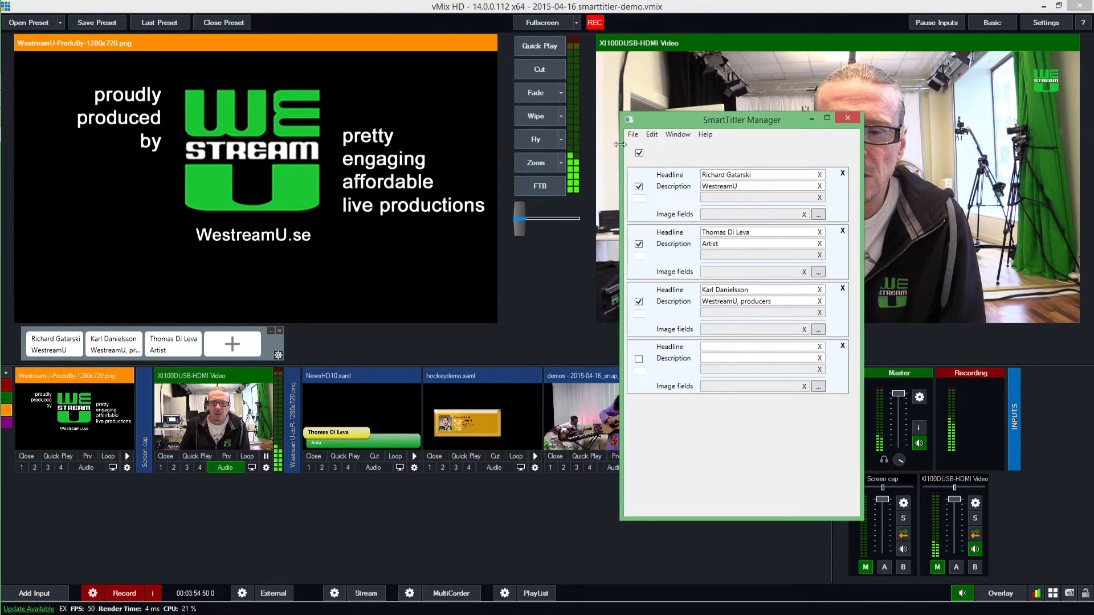
- Load the hockeydemo template with Name, No, Birthdate, Country, Position, Weight, Length and image fields
left_click(651, 135)
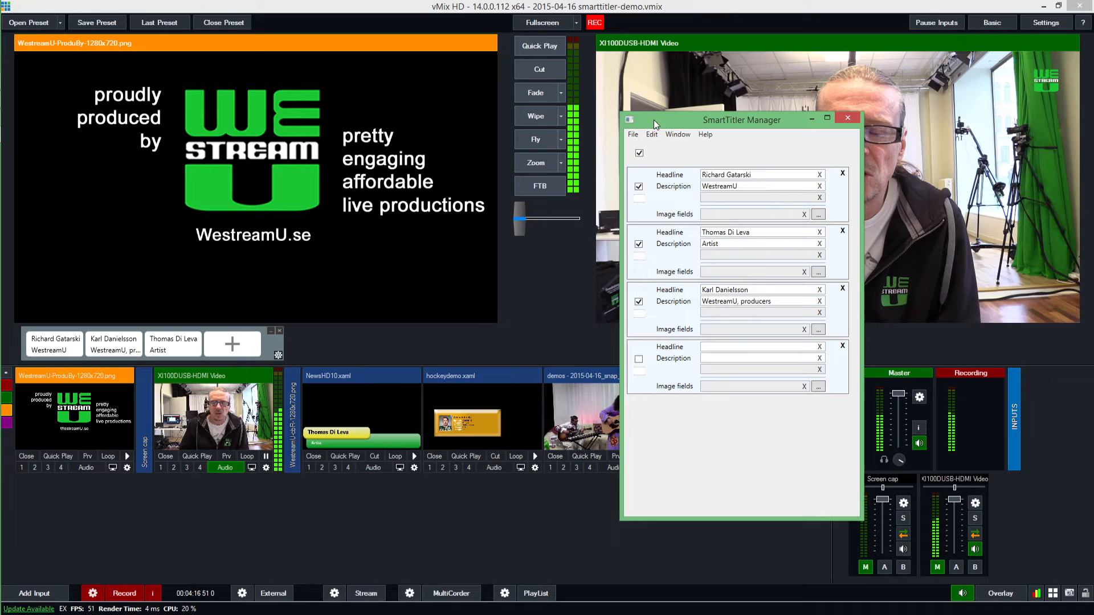
left_click(651, 134)
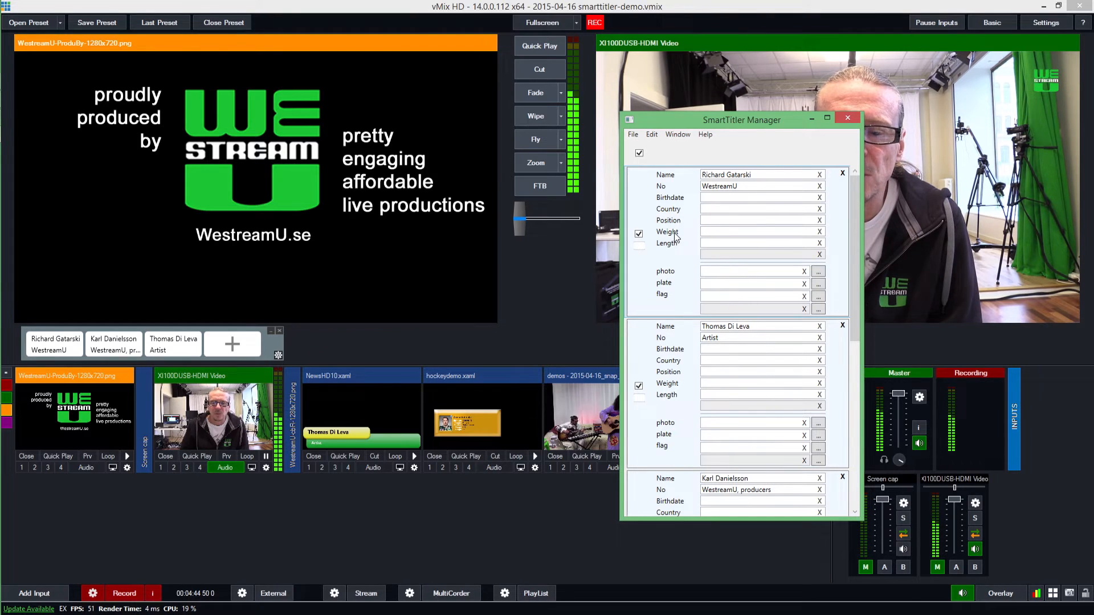
mouse_move(688, 278)
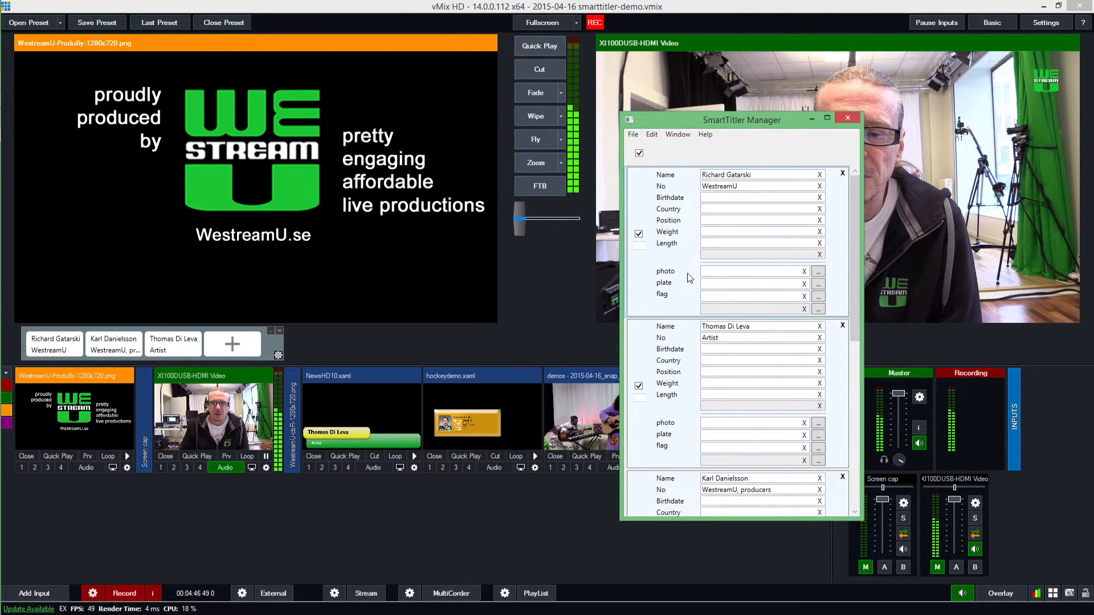
- Load the hockey roster, add players Justin Pogge to Niklas Arell as buttons, and close without quitting
left_click(746, 283)
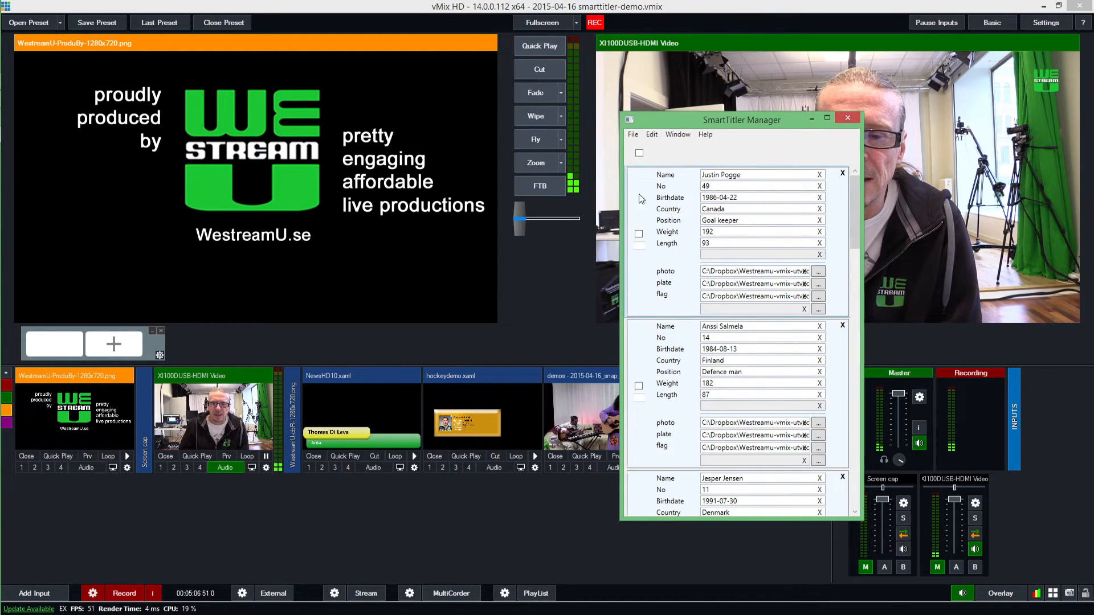
left_click(638, 233)
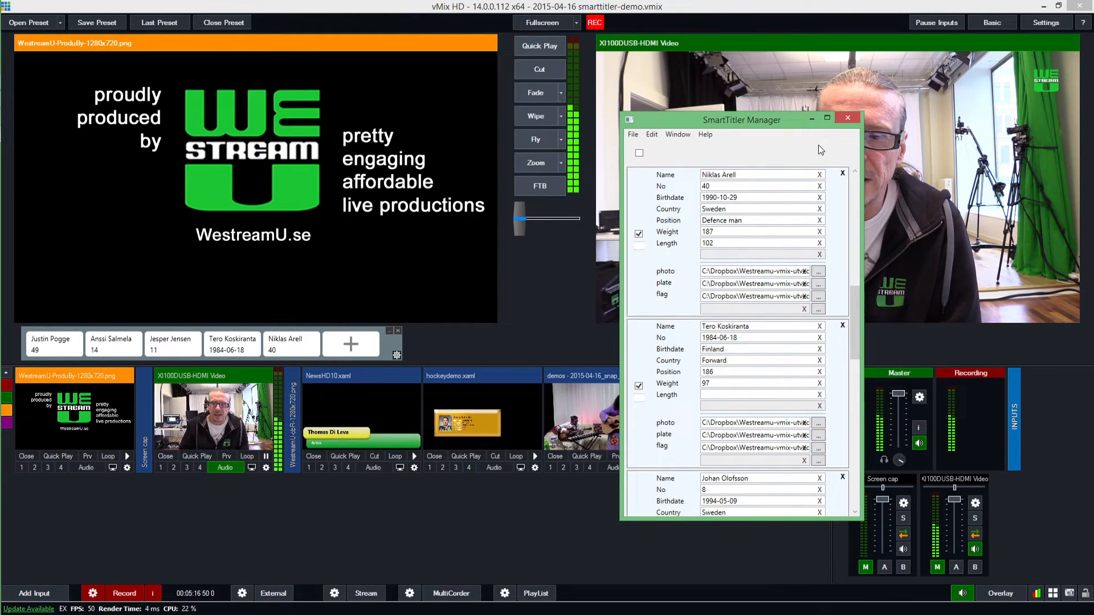
mouse_move(892, 124)
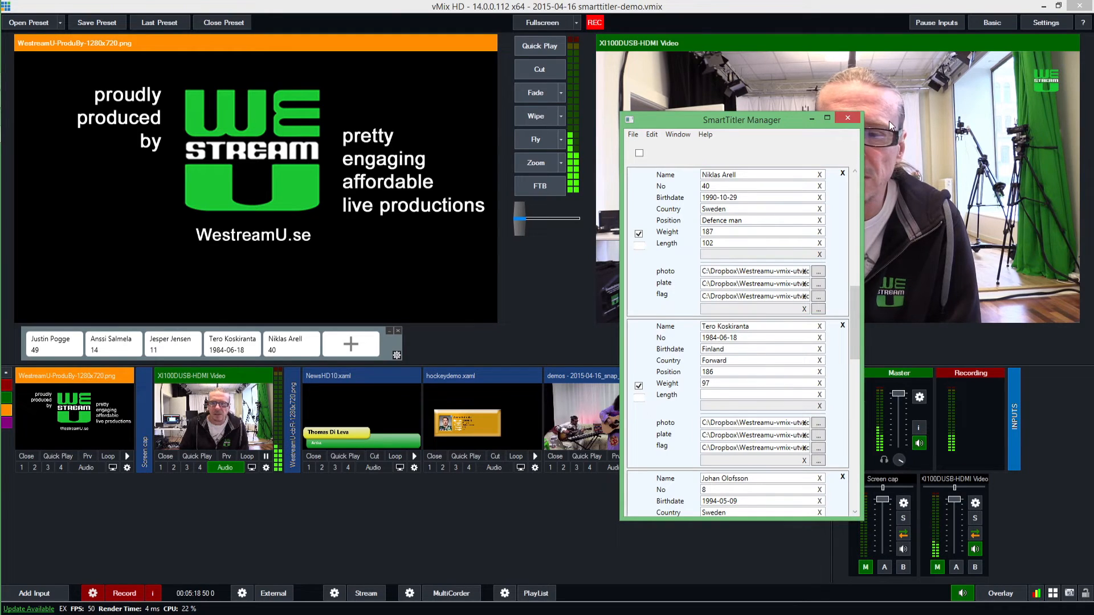
left_click(846, 118)
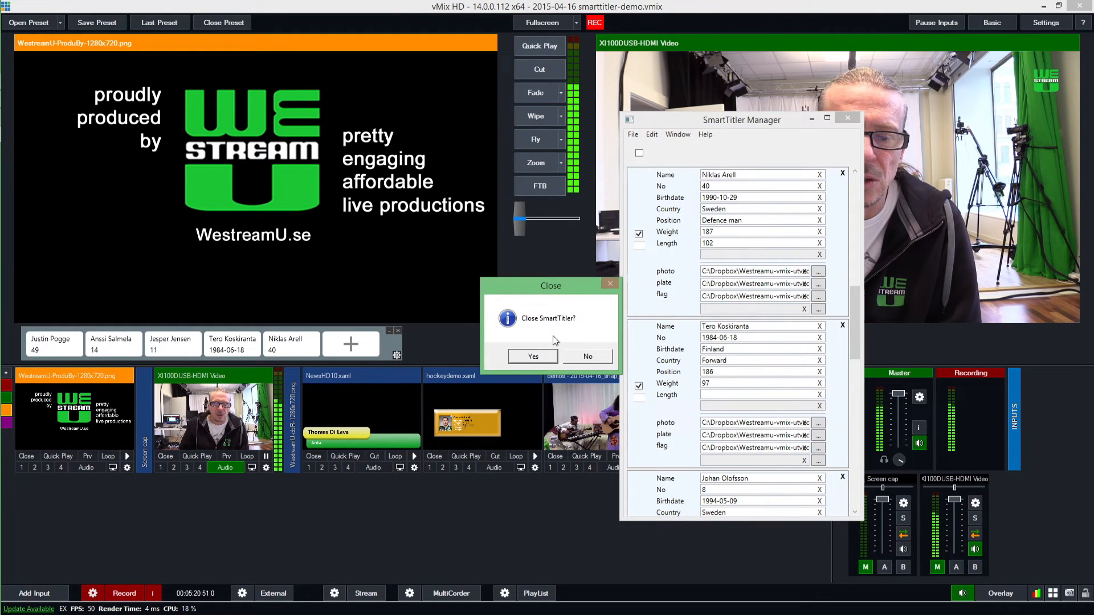
left_click(588, 356)
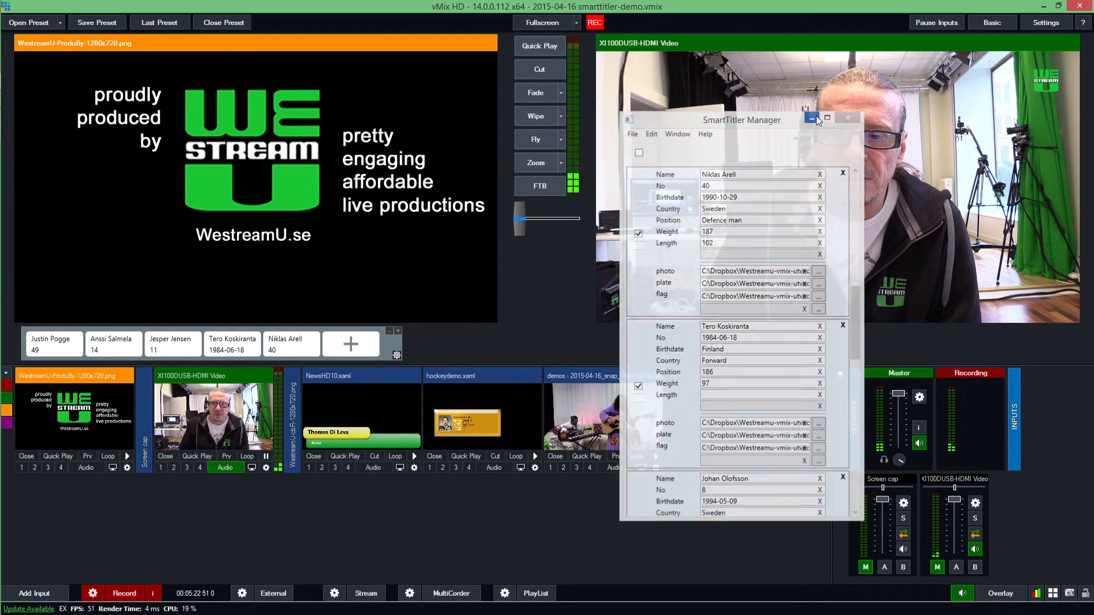
left_click(811, 117)
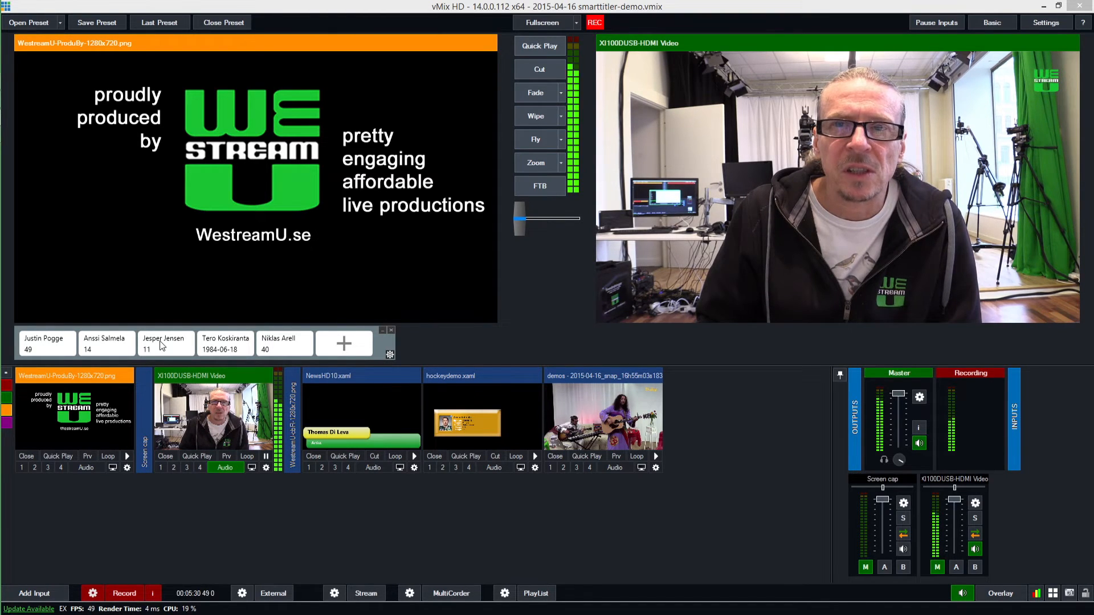
left_click(164, 343)
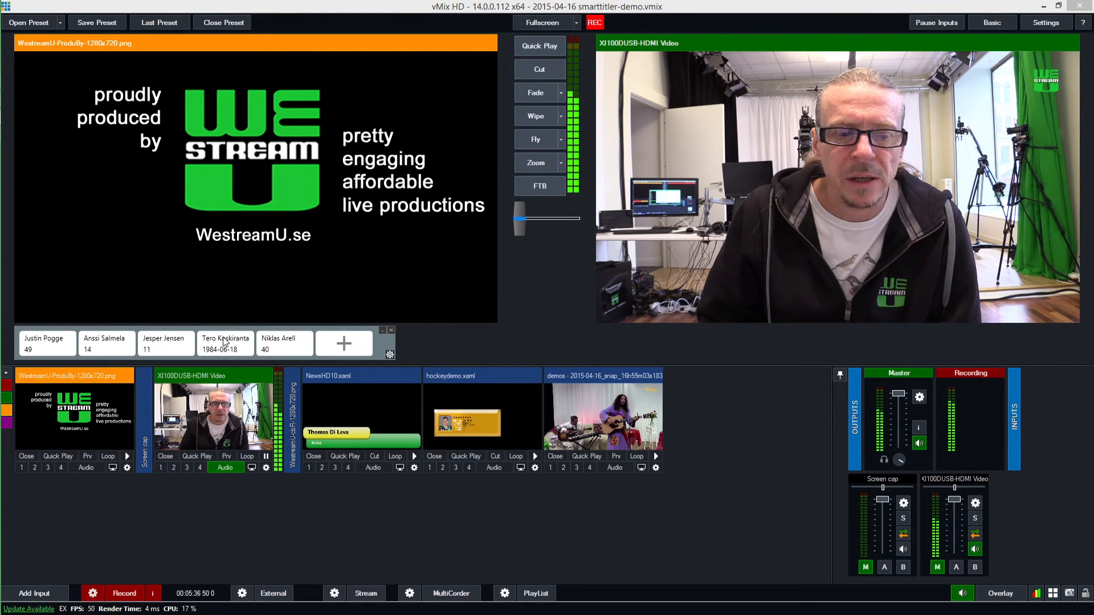
left_click(226, 343)
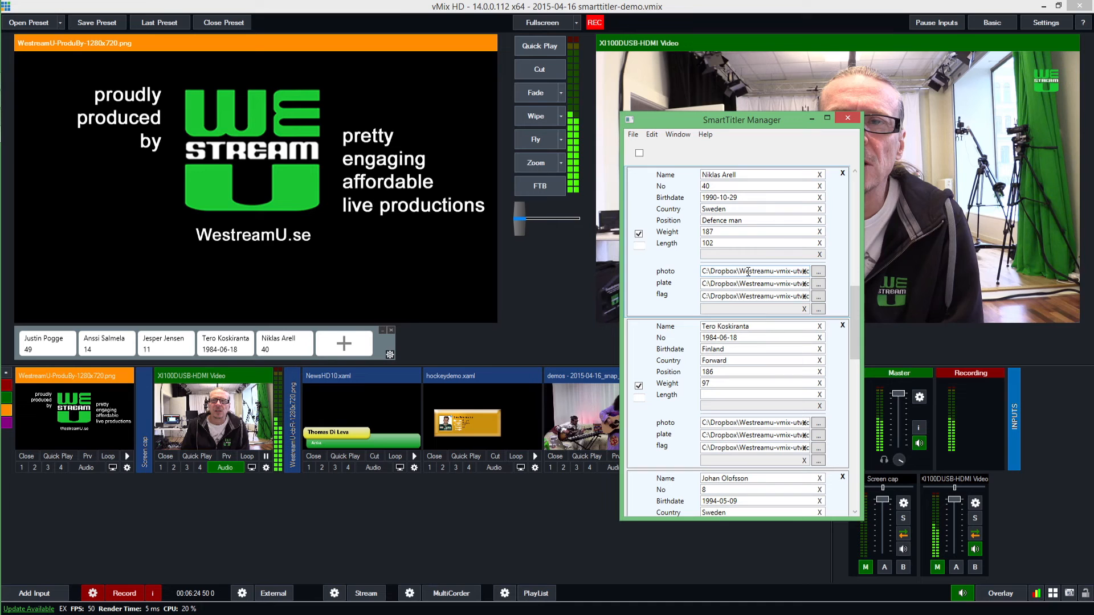
left_click(846, 118)
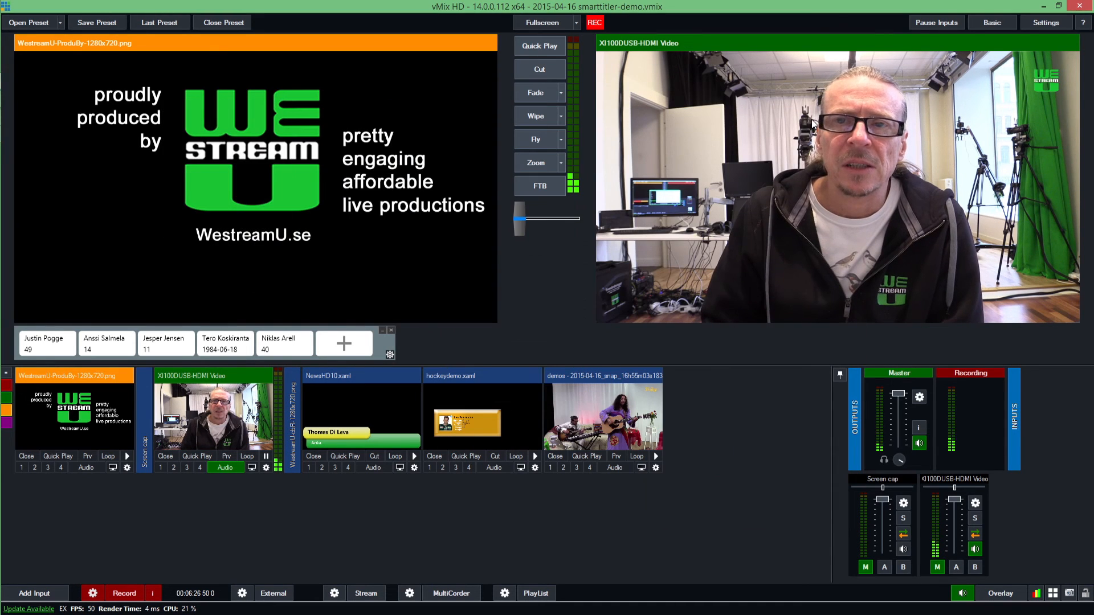